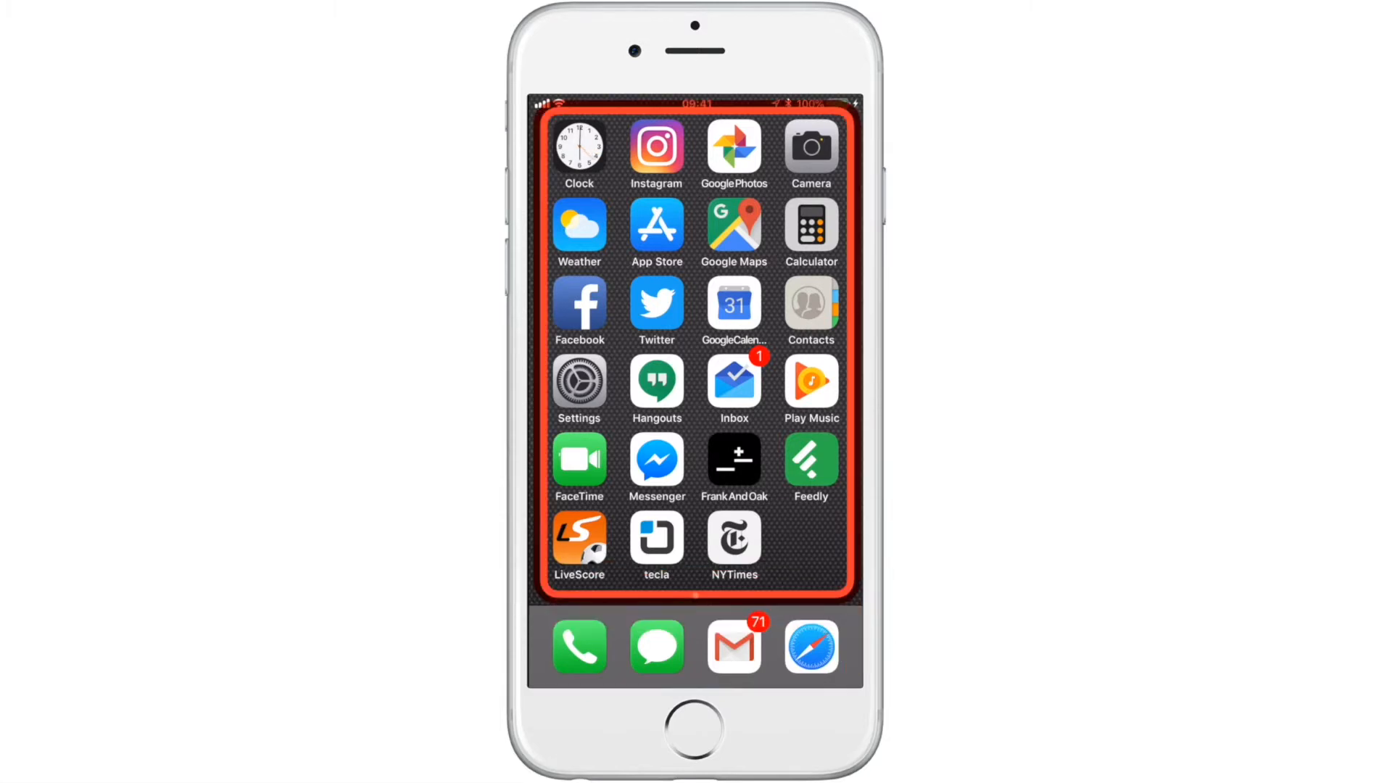
Scan the home screen, narrow to the bottom app row, and launch tecla.
left_click(694, 648)
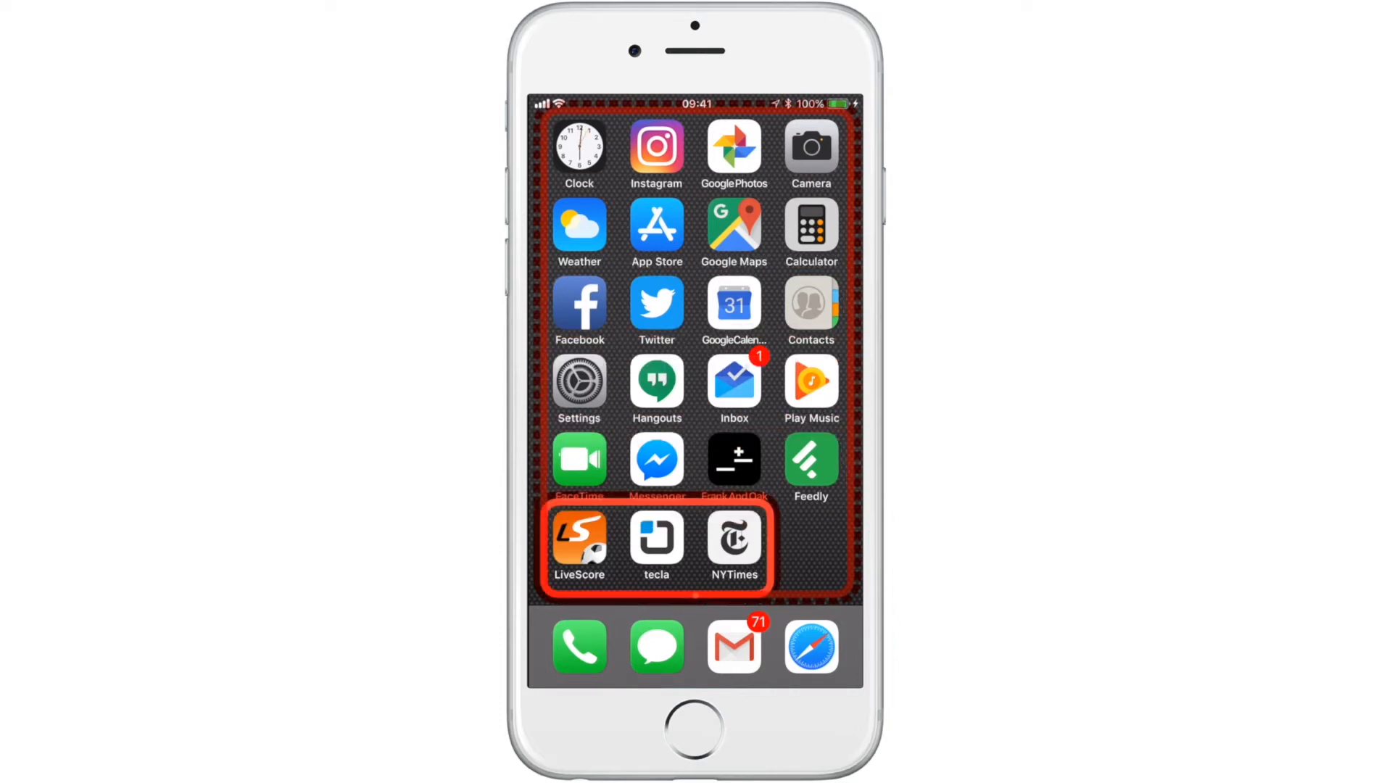
left_click(656, 535)
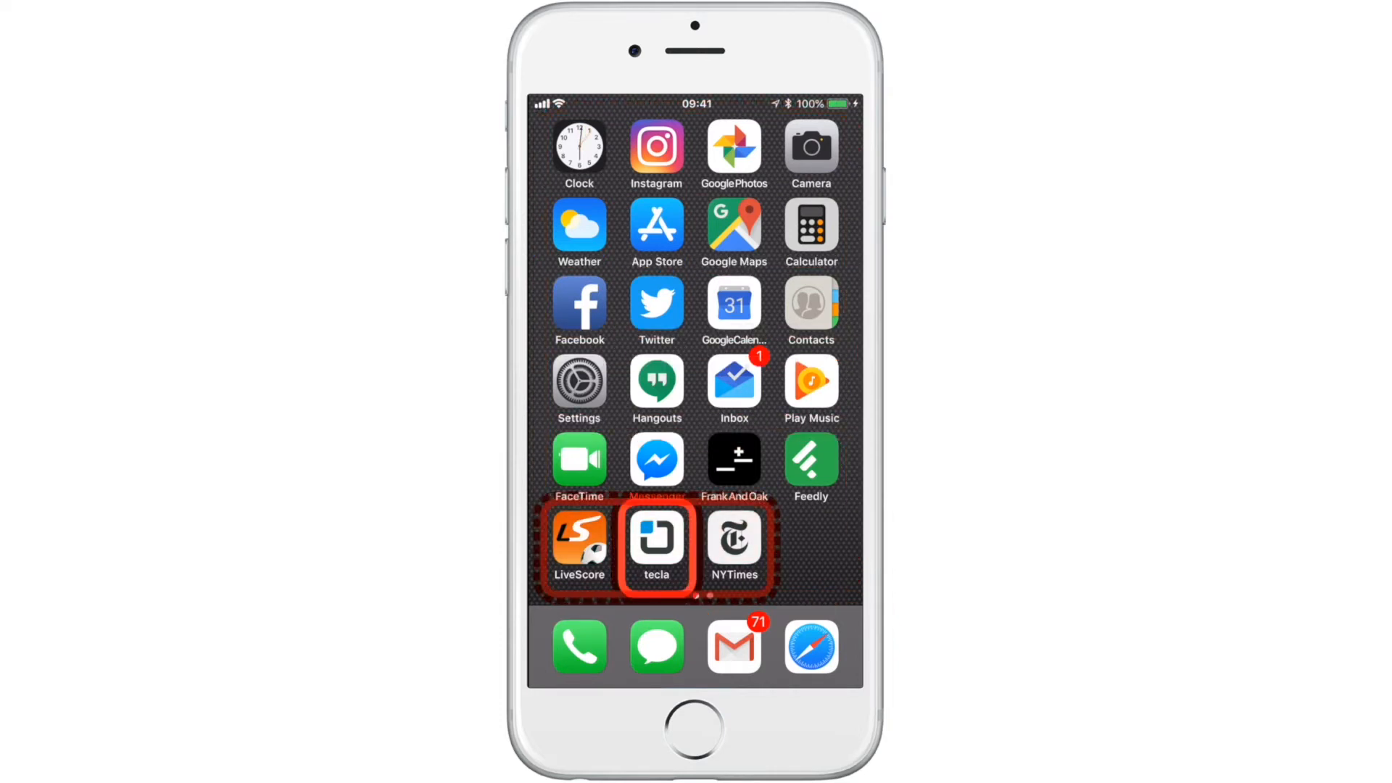
left_click(656, 545)
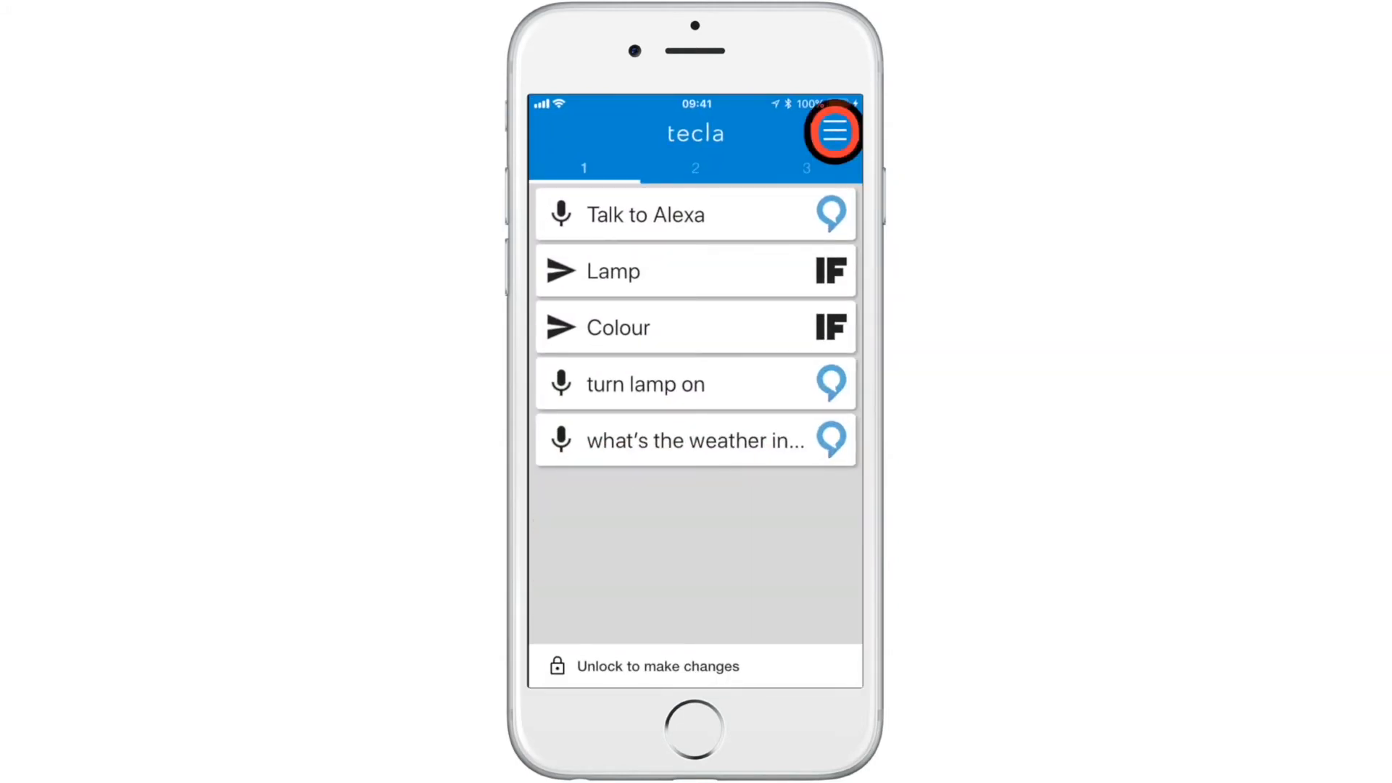
left_click(694, 168)
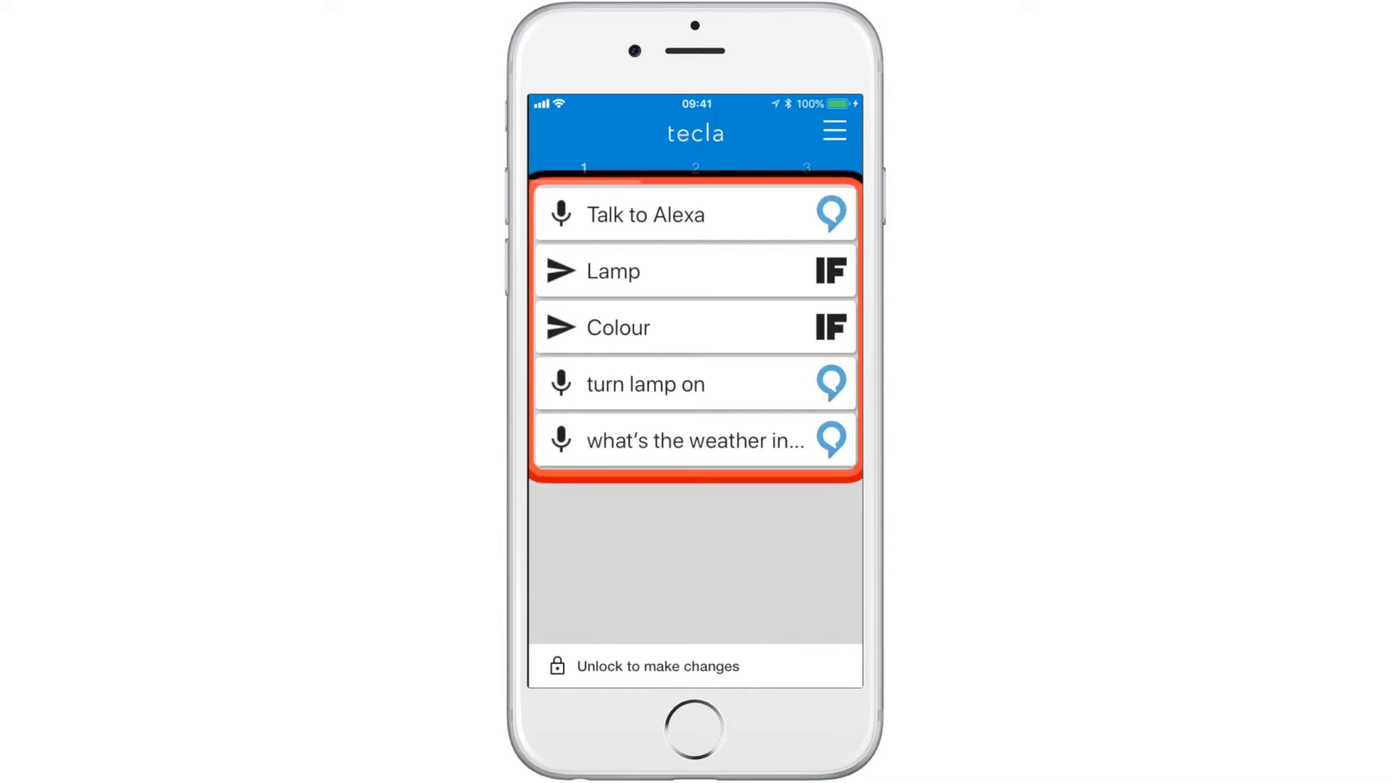
left_click(832, 131)
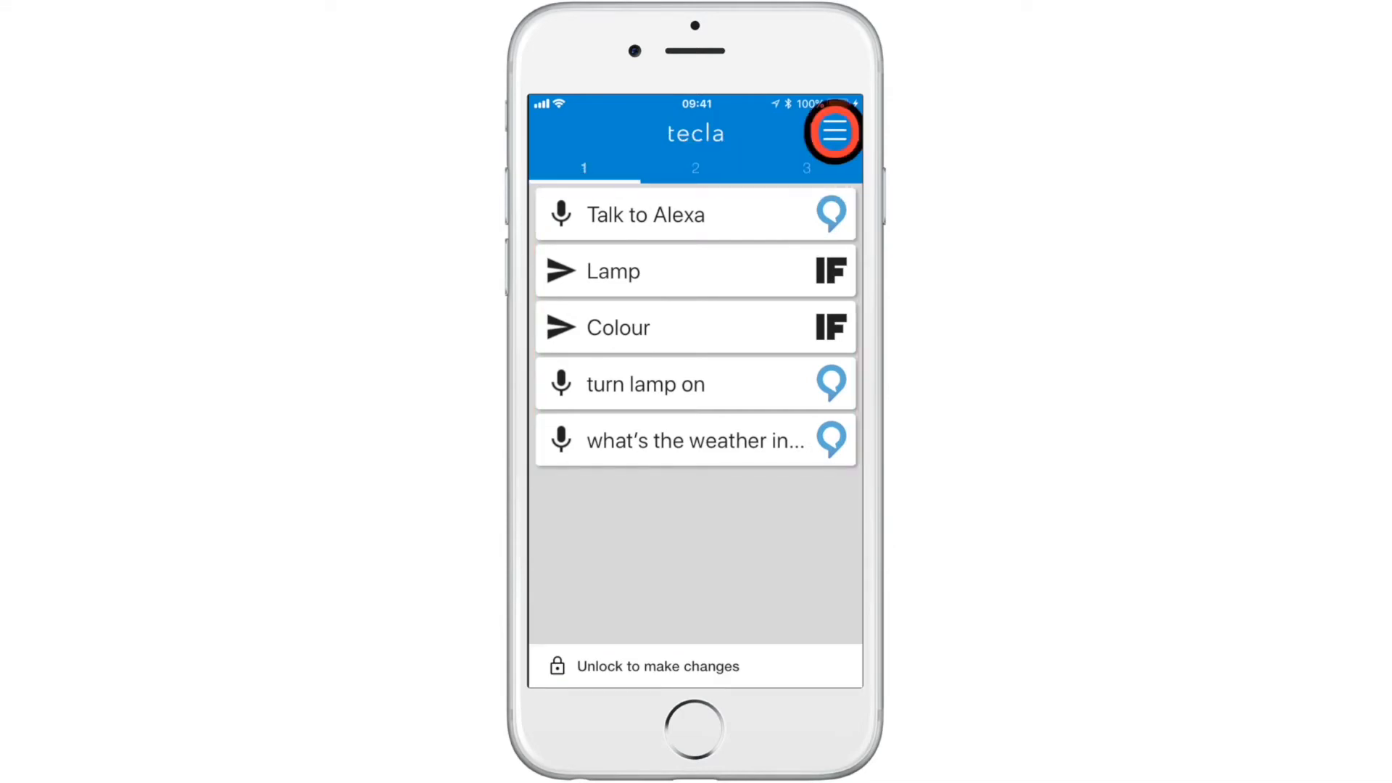
left_click(696, 168)
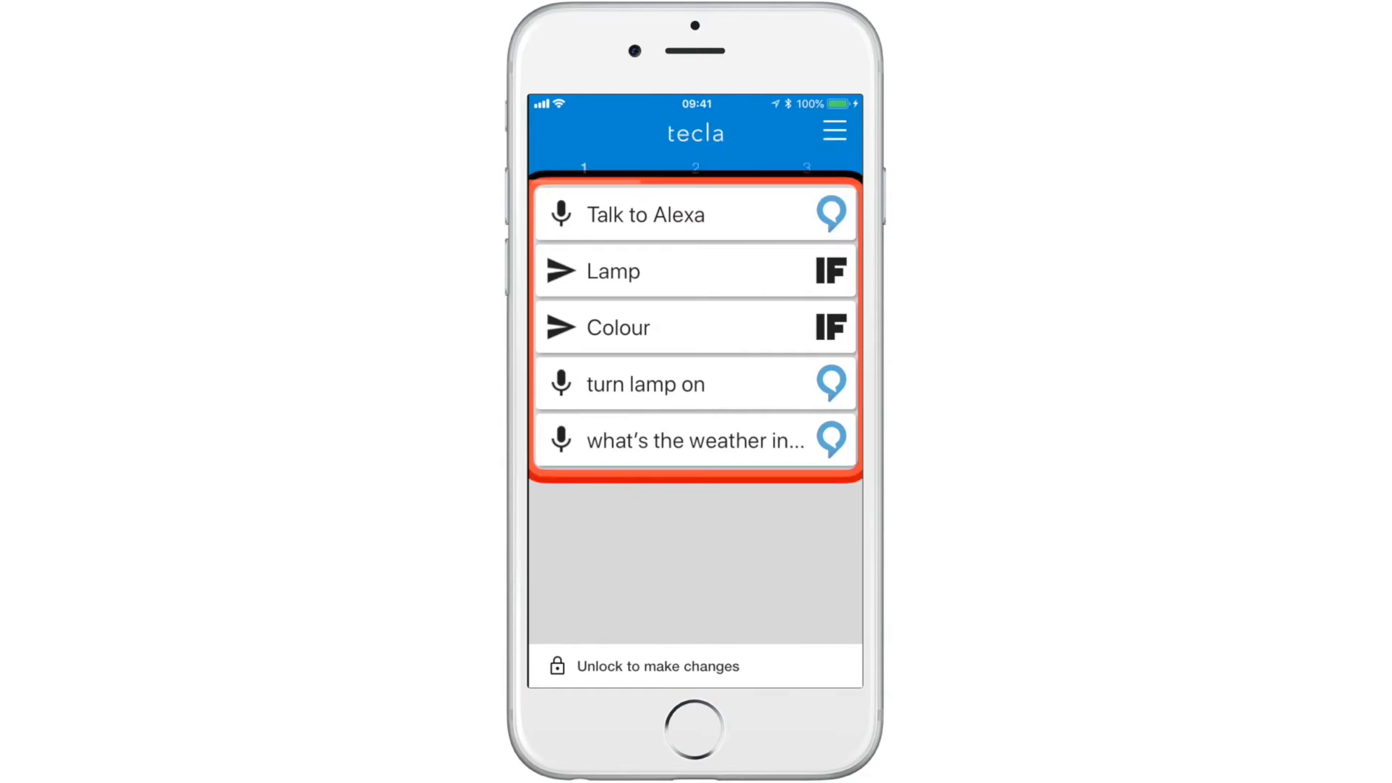
left_click(834, 131)
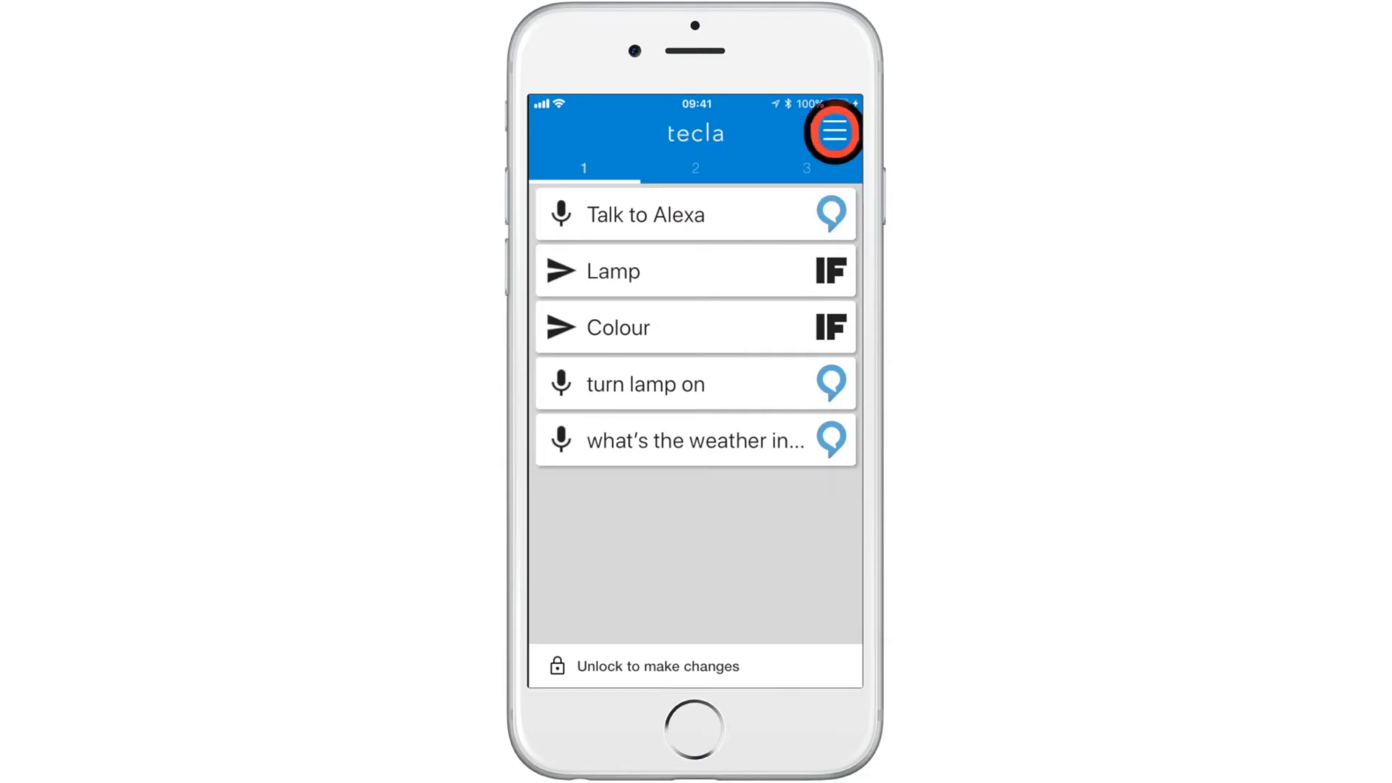
left_click(695, 168)
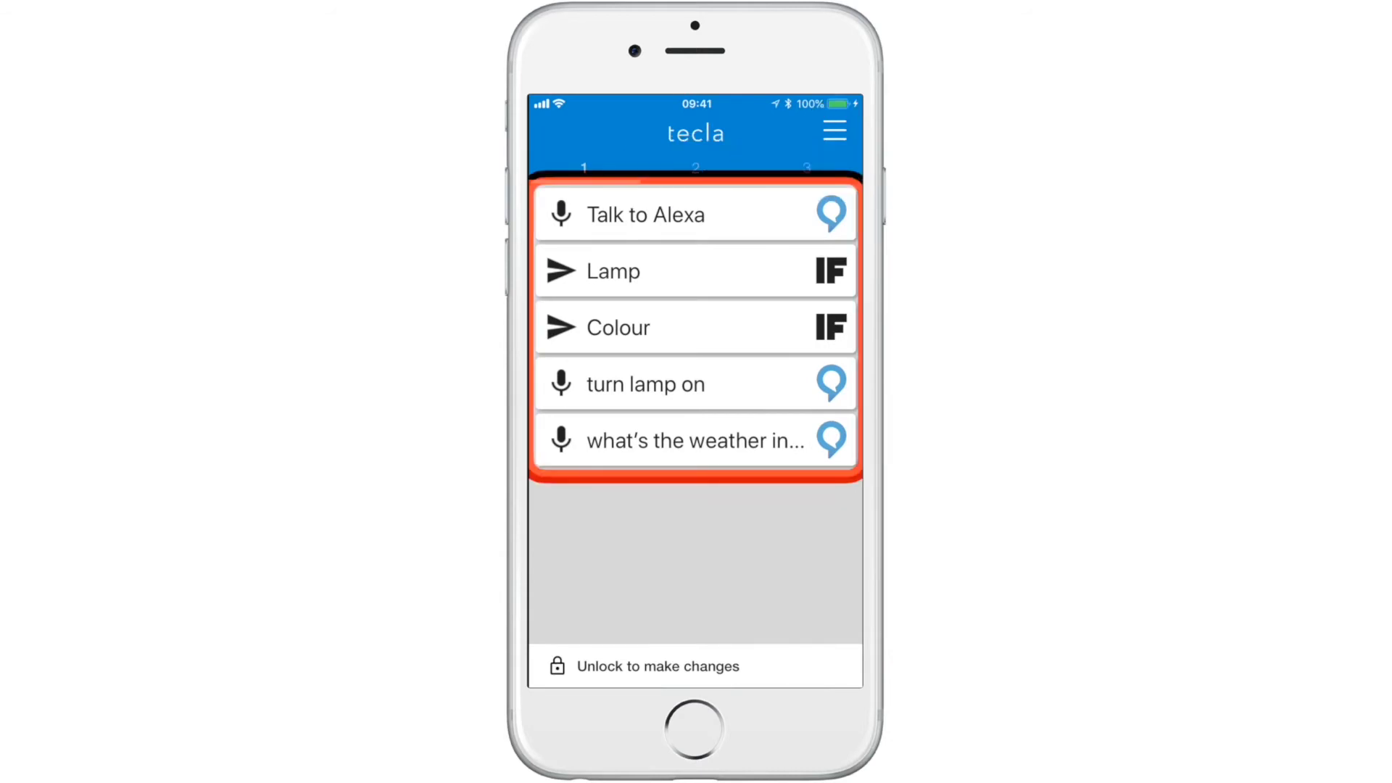
left_click(834, 133)
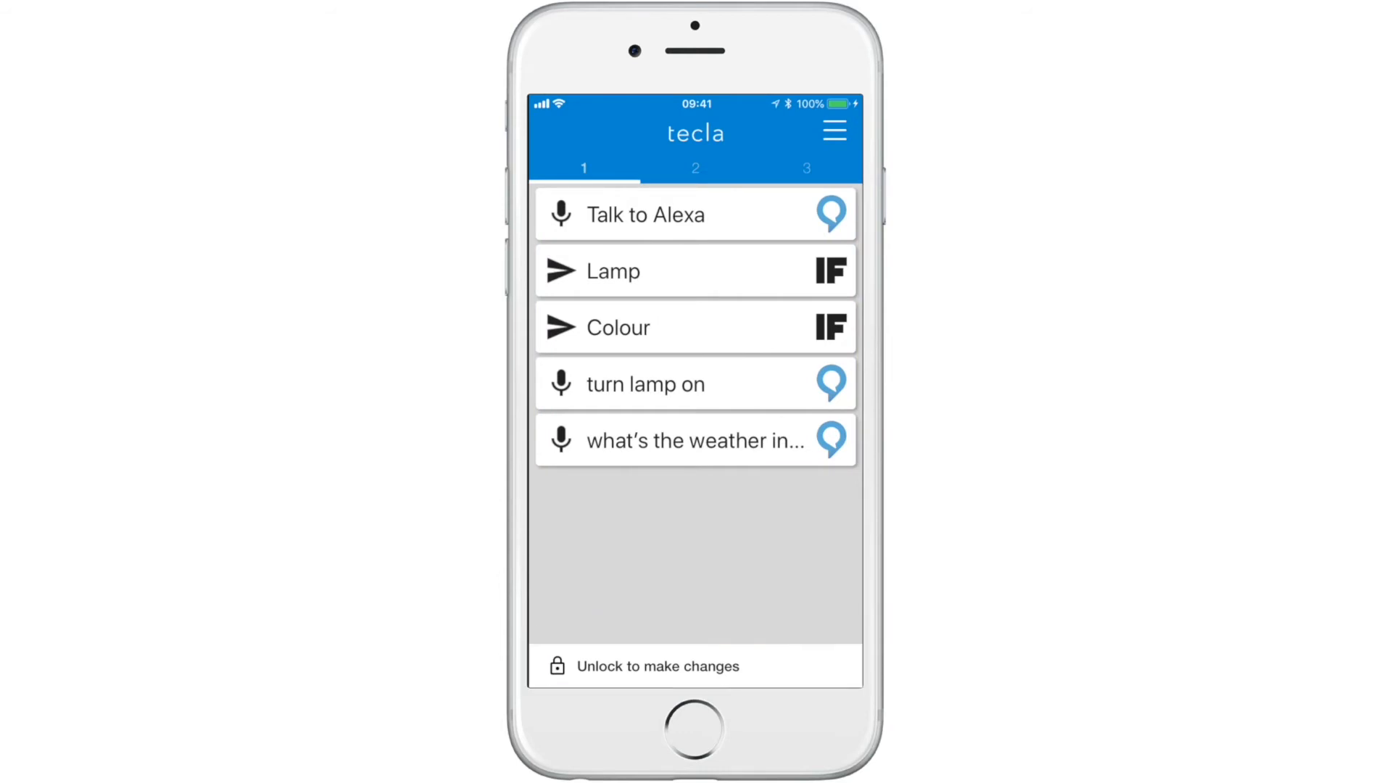
Switch tecla to page 2 (Test, xbox) and bring up the scanner menu.
left_click(695, 168)
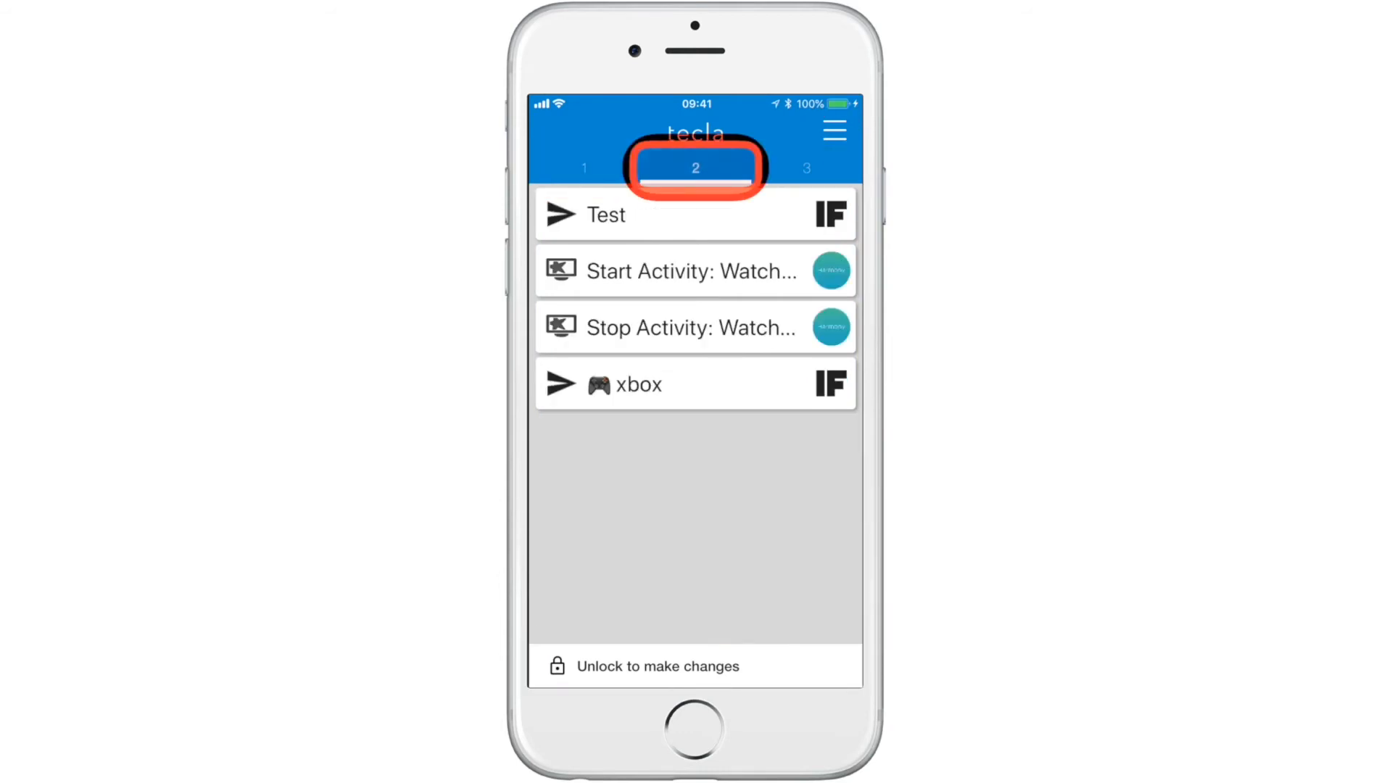
left_click(695, 167)
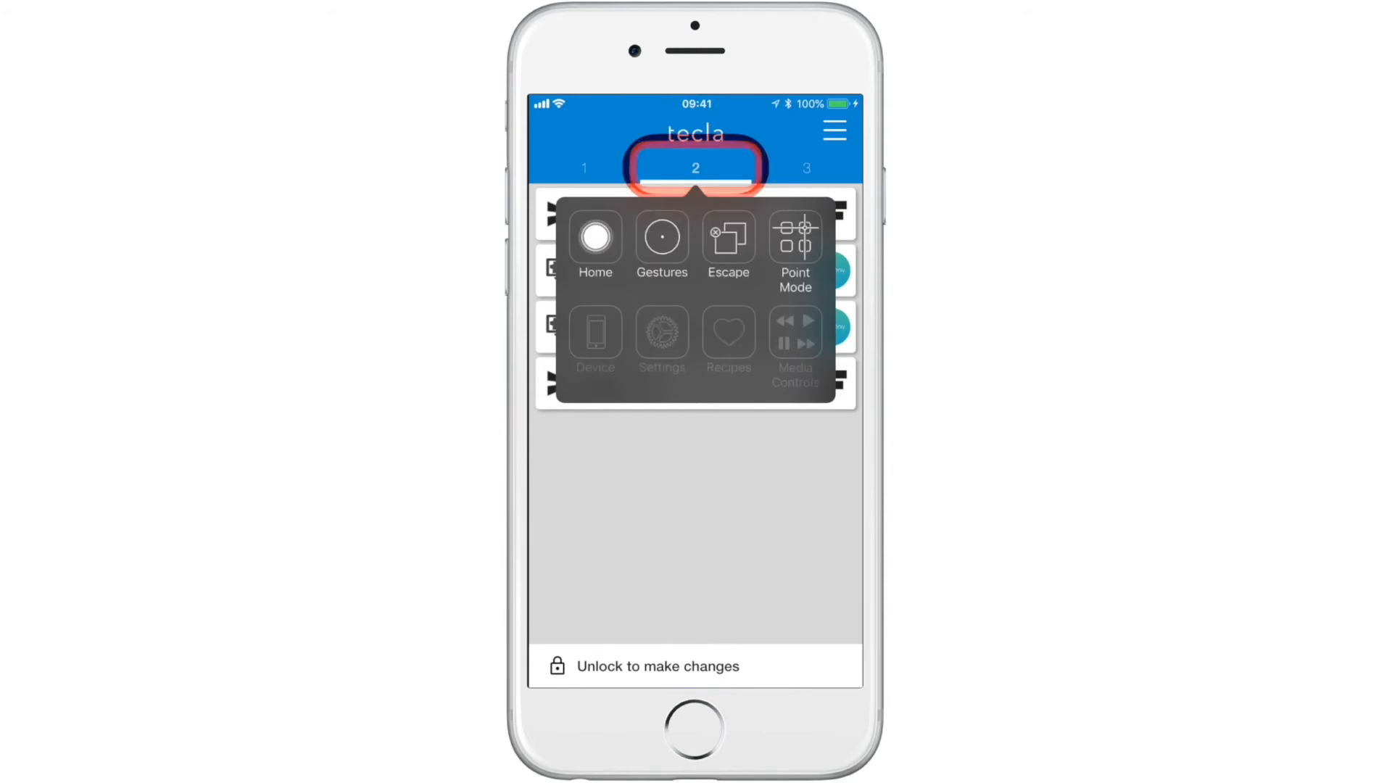
Step past Gestures and Point Mode in the scanner menu and choose Home.
left_click(661, 239)
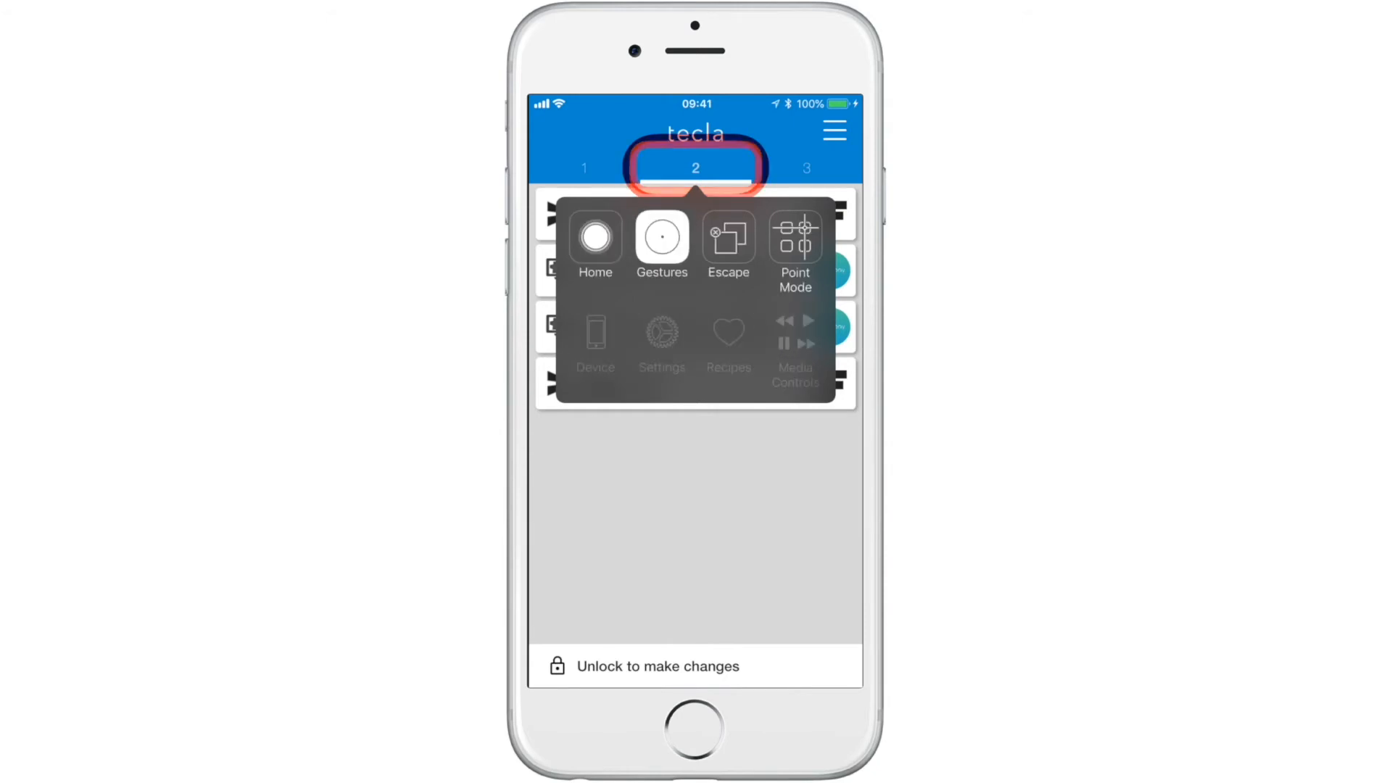
left_click(794, 246)
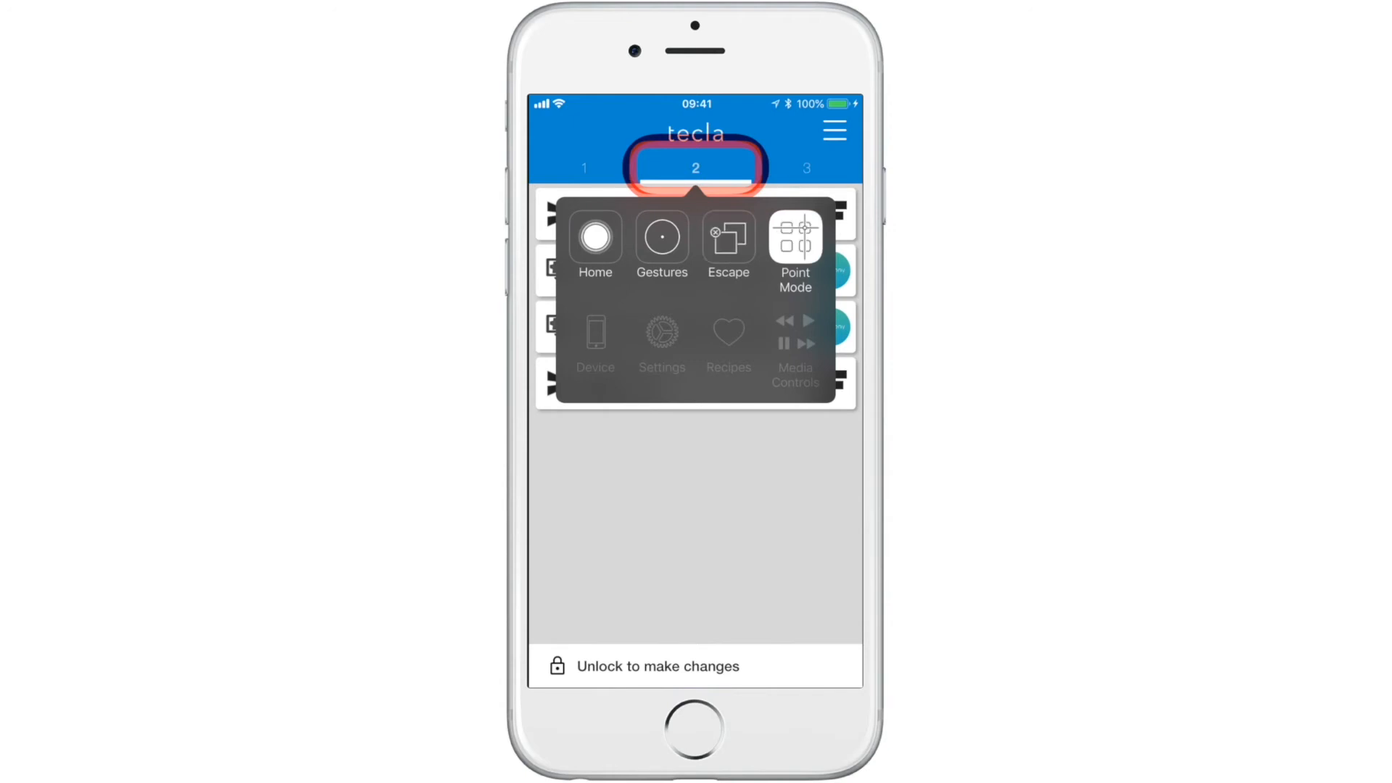
left_click(596, 239)
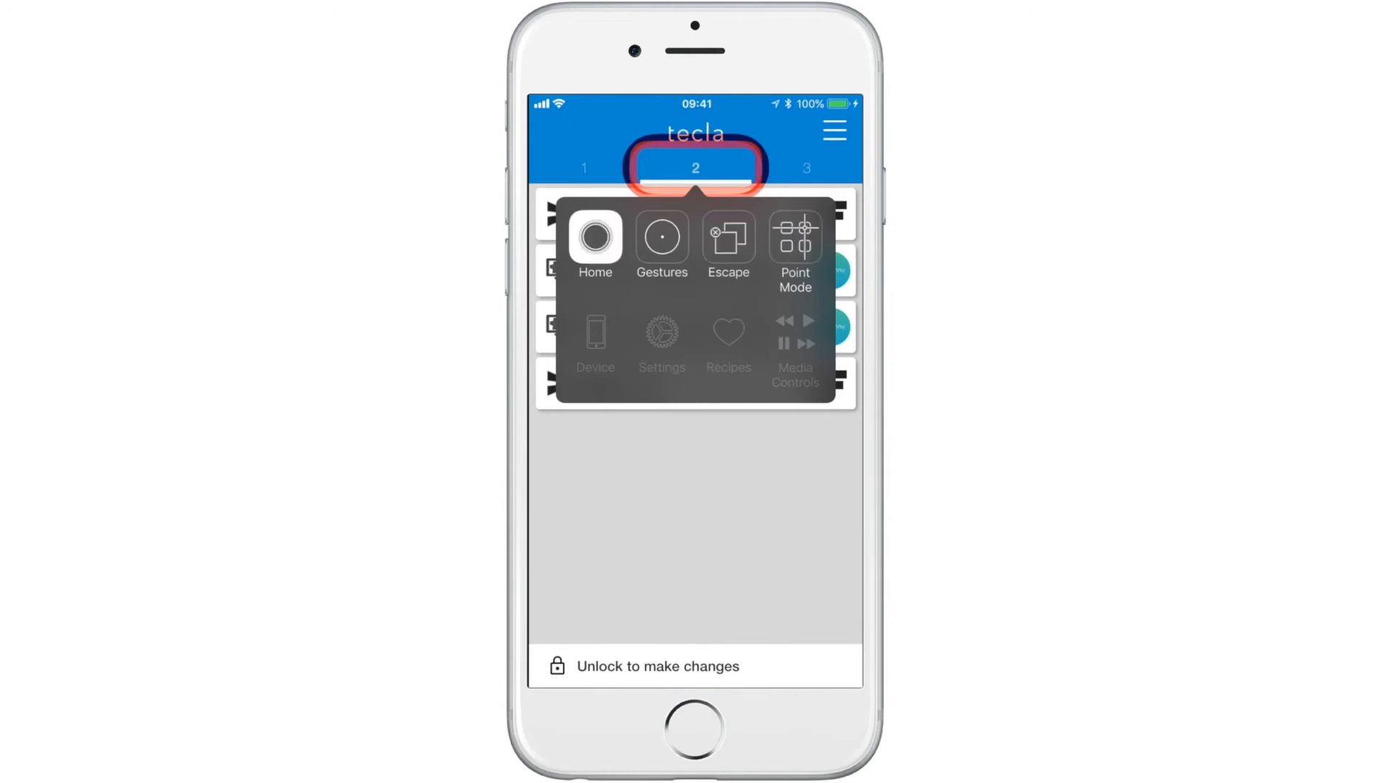
left_click(594, 242)
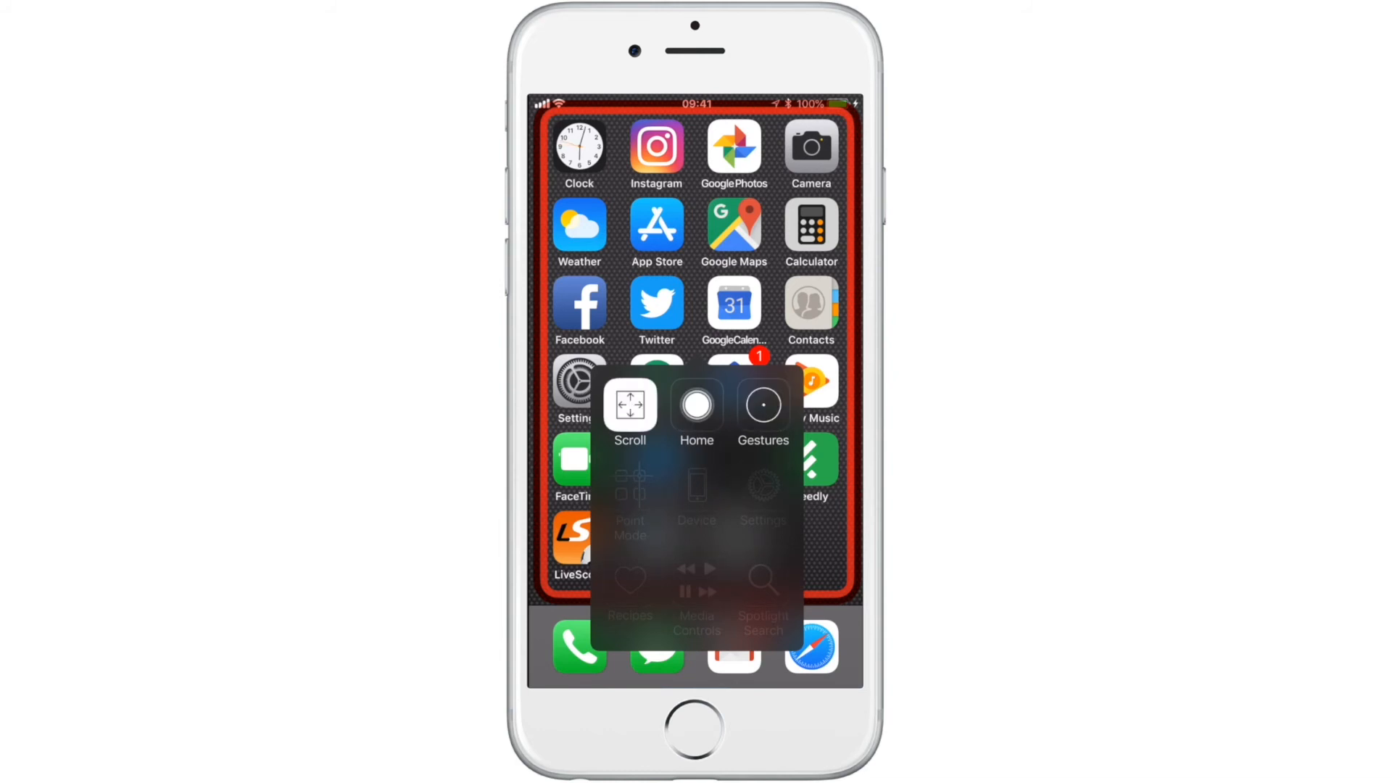
Choose Scroll from the scanner menu to bring up the Today widgets page.
left_click(629, 404)
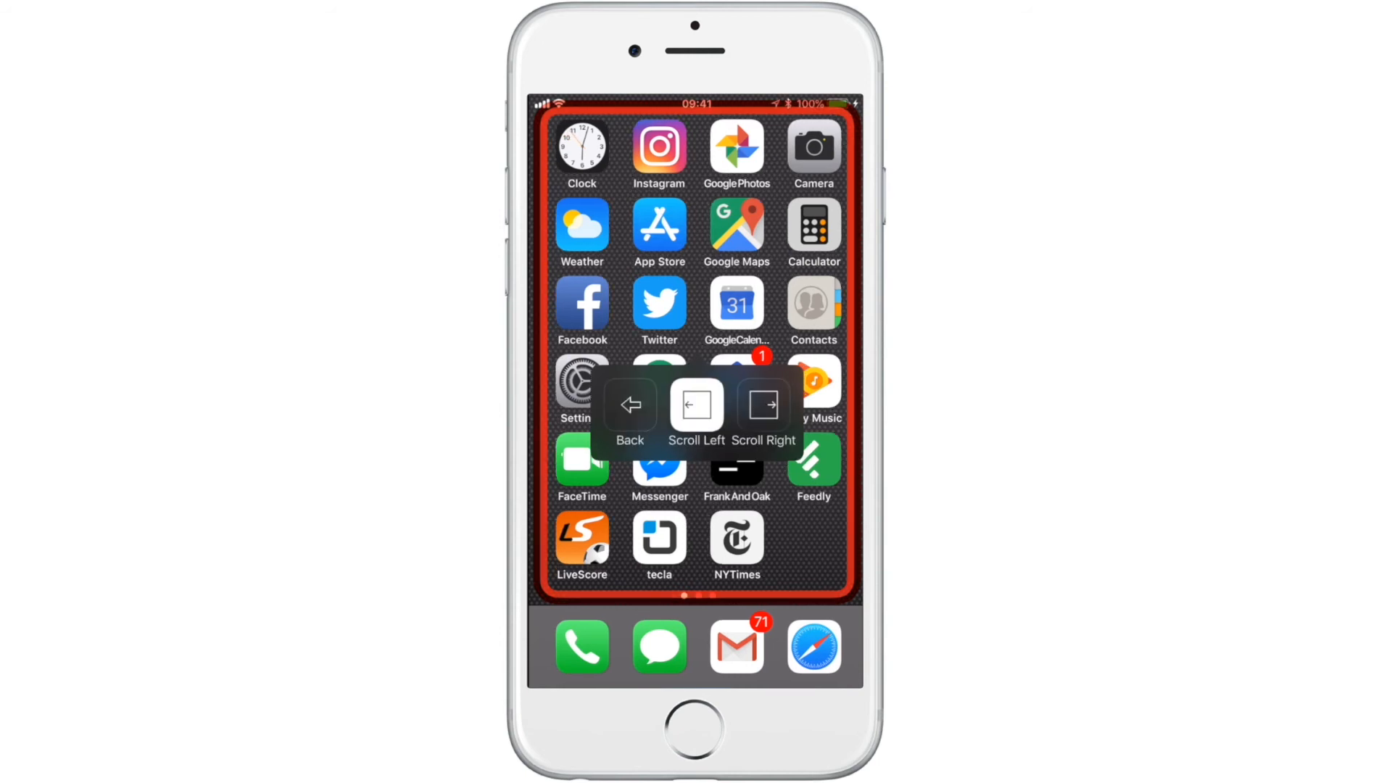
left_click(763, 405)
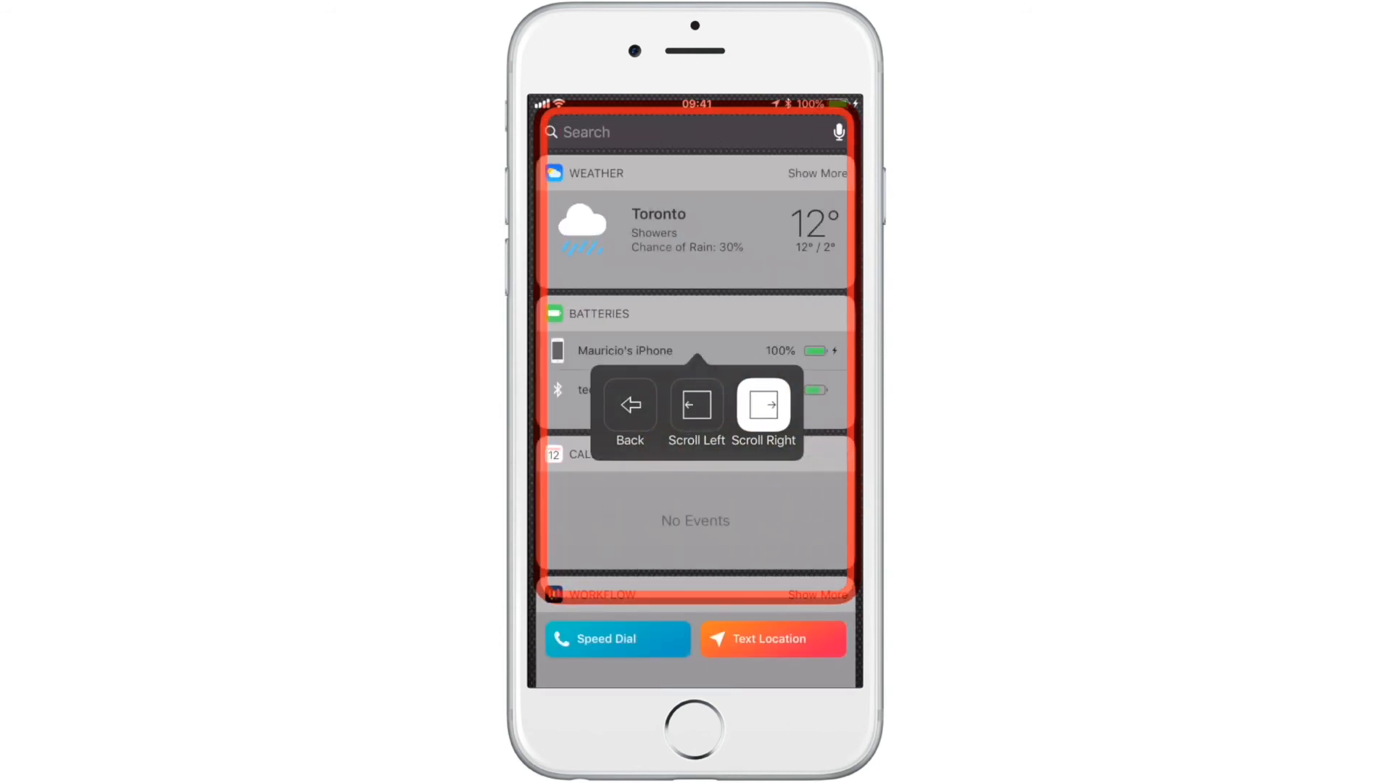